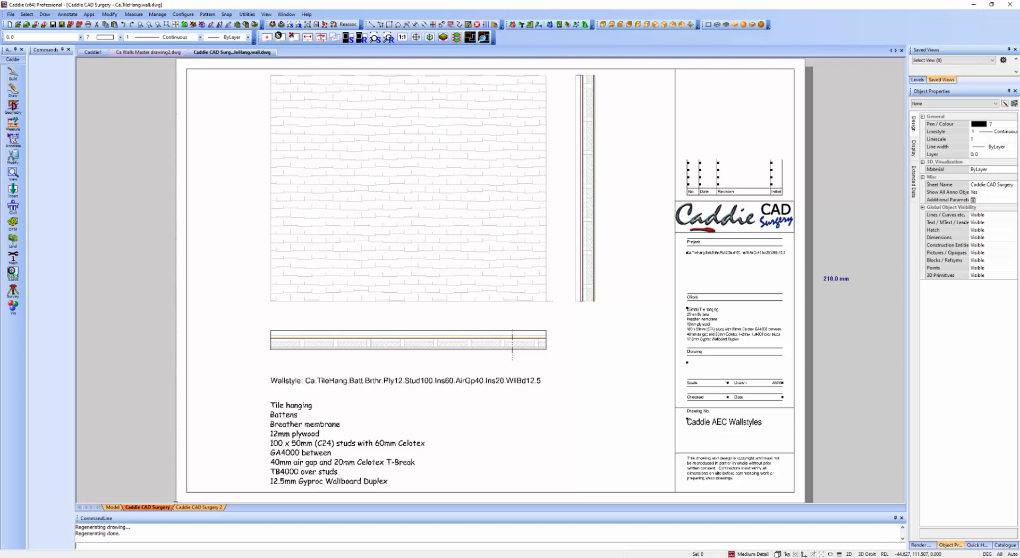
{"action": "mouse_move", "coordinate": [239, 303]}
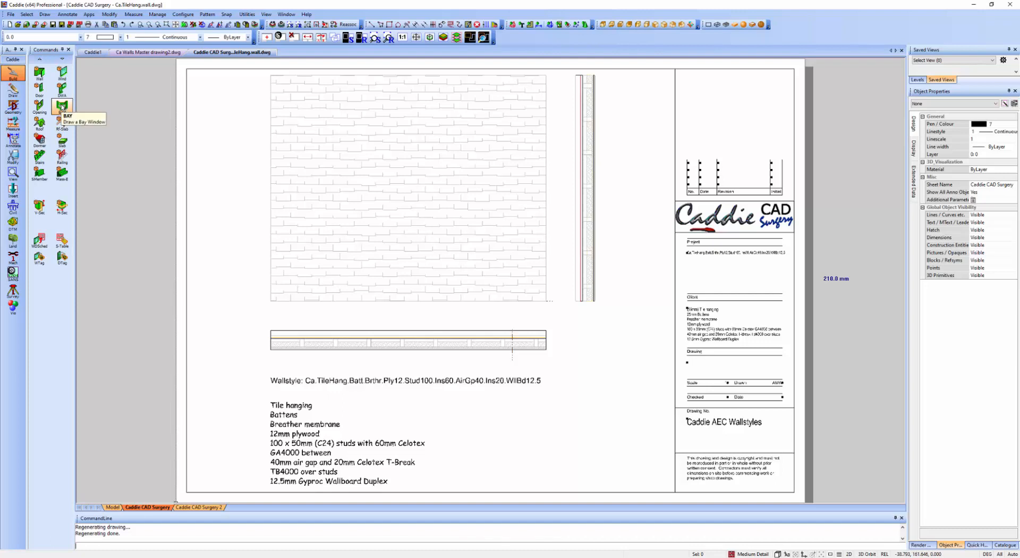
Show the Build category's building tools beside the tile-hanging wall style sheet.
{"action": "left_click", "coordinate": [40, 73]}
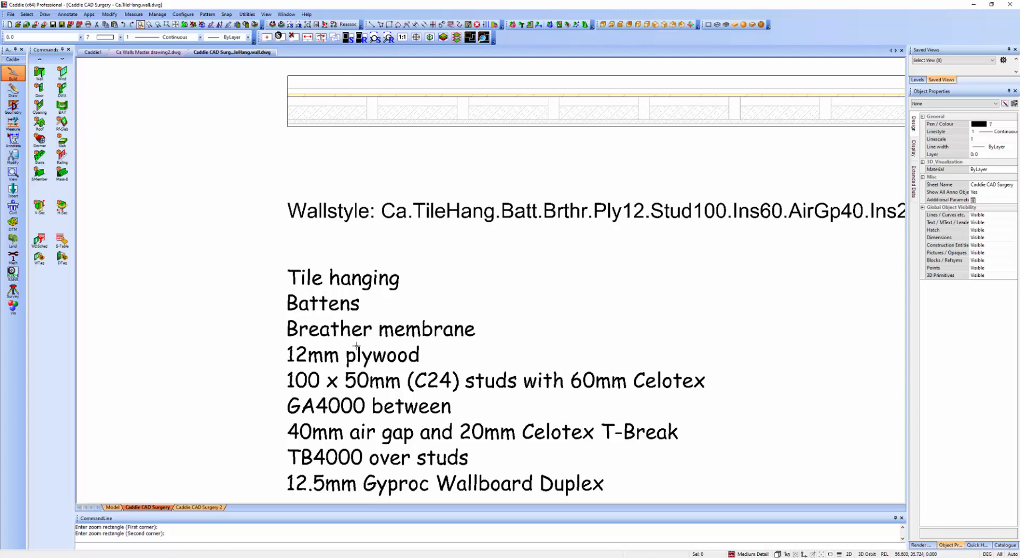
{"action": "mouse_move", "coordinate": [346, 133]}
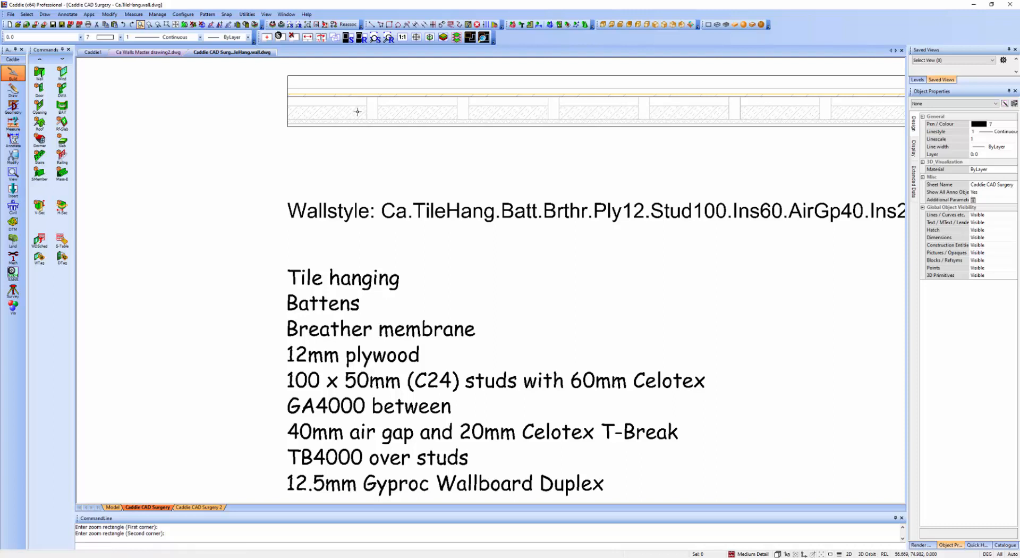
{"action": "mouse_move", "coordinate": [471, 108]}
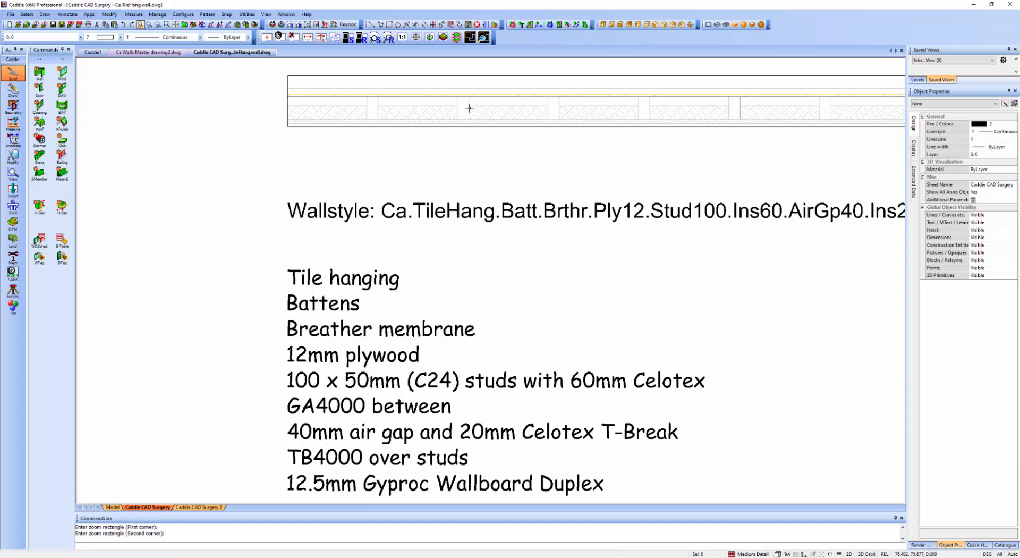
{"action": "mouse_move", "coordinate": [465, 128]}
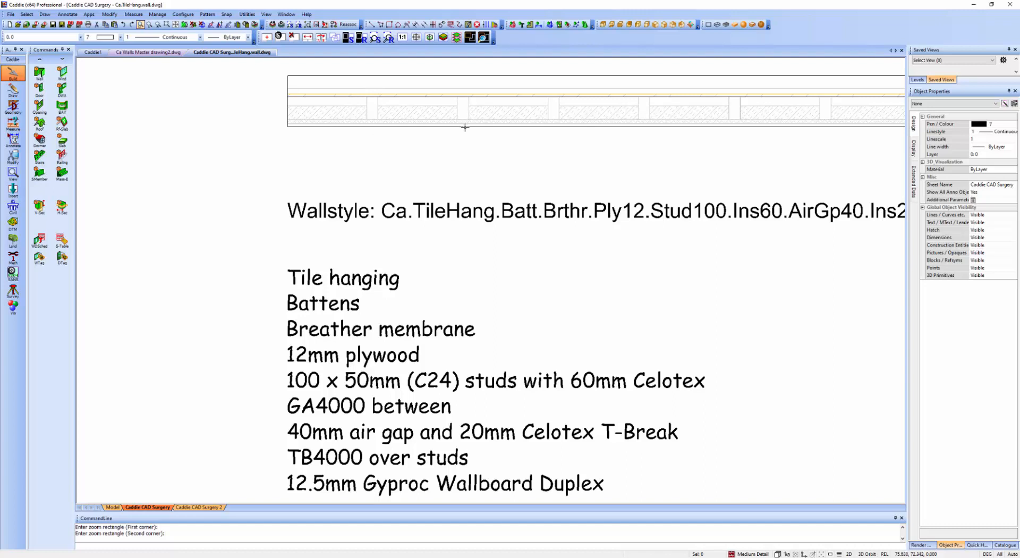
{"action": "mouse_move", "coordinate": [343, 315]}
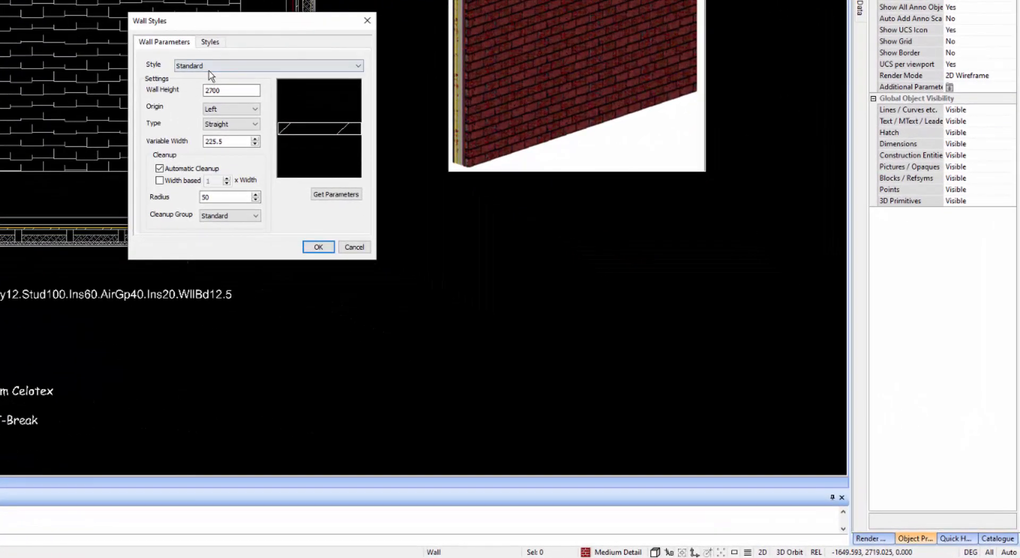
Set Ca.TileHang as the current wall style in the Wall Styles dialog.
{"action": "left_click", "coordinate": [268, 65]}
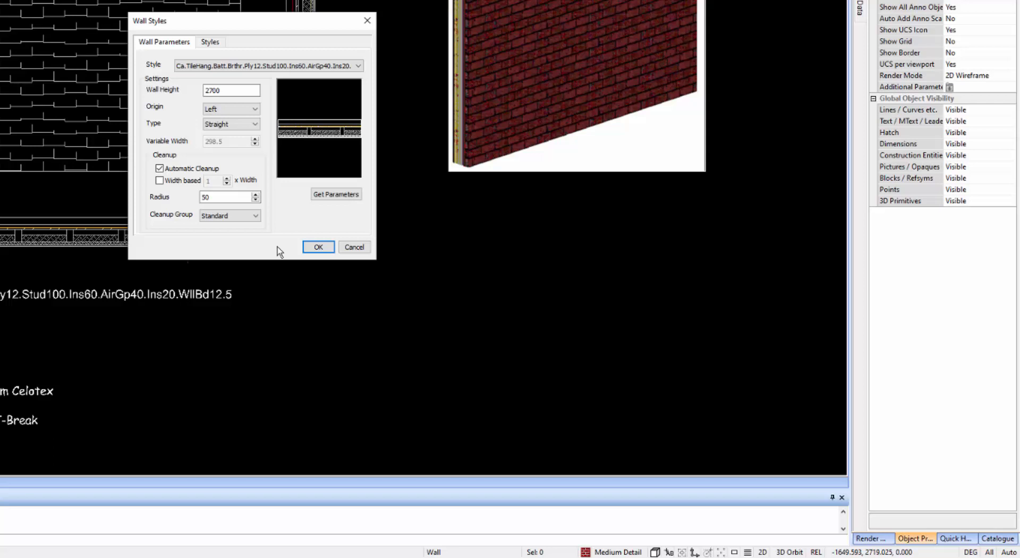
{"action": "left_click", "coordinate": [318, 247]}
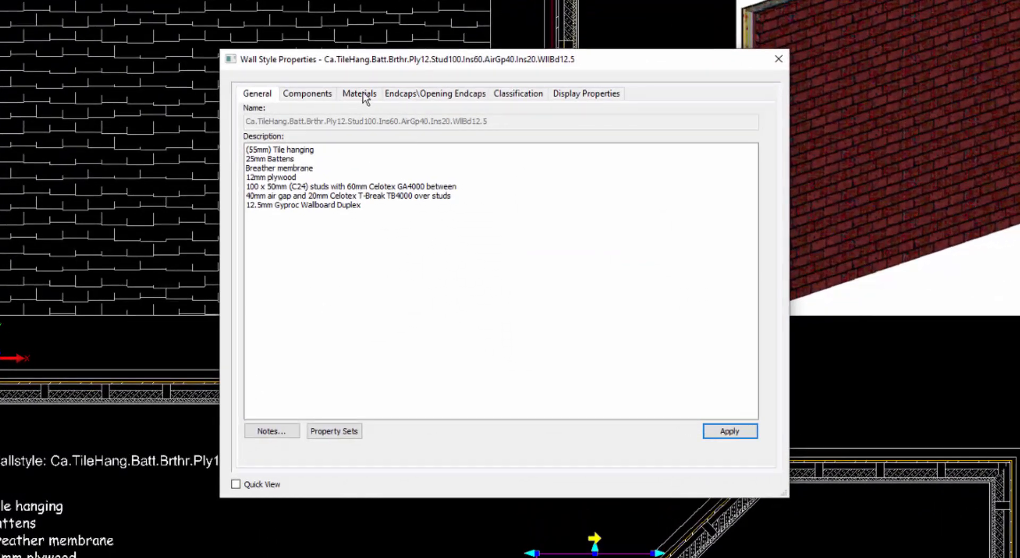
View the style's material assignments and bring up the Ca.Studs.50 material definition.
{"action": "left_click", "coordinate": [360, 94]}
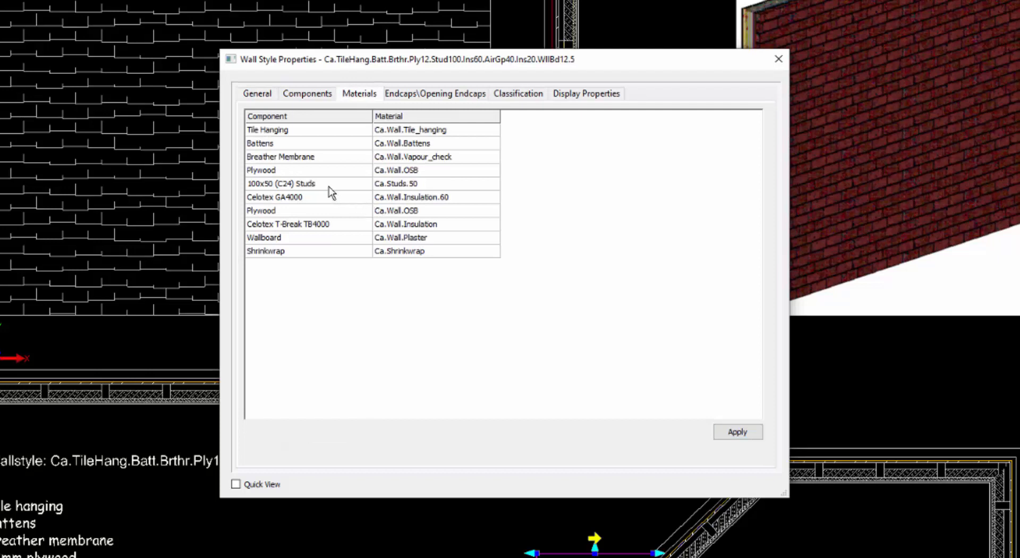
{"action": "mouse_move", "coordinate": [337, 200]}
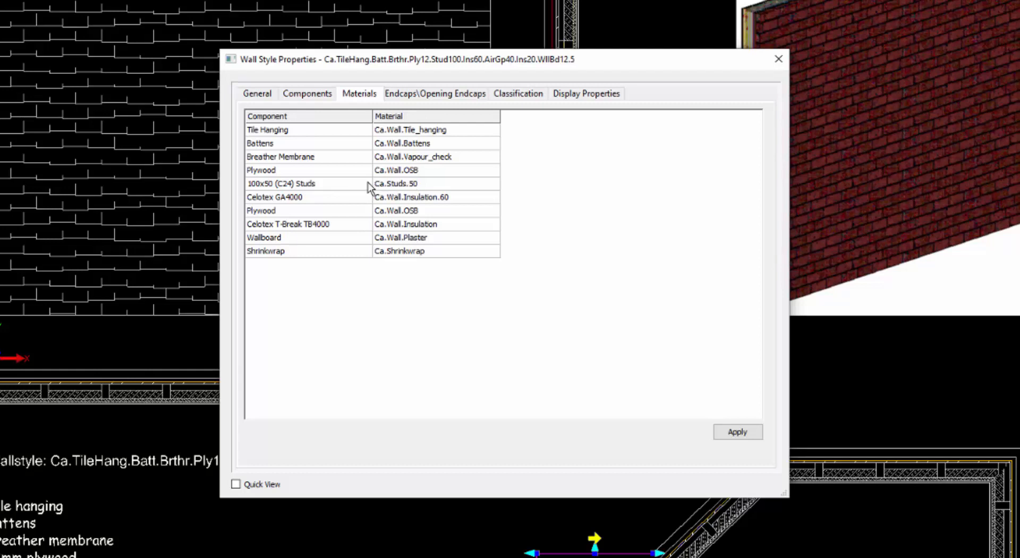
{"action": "double_click", "coordinate": [429, 184]}
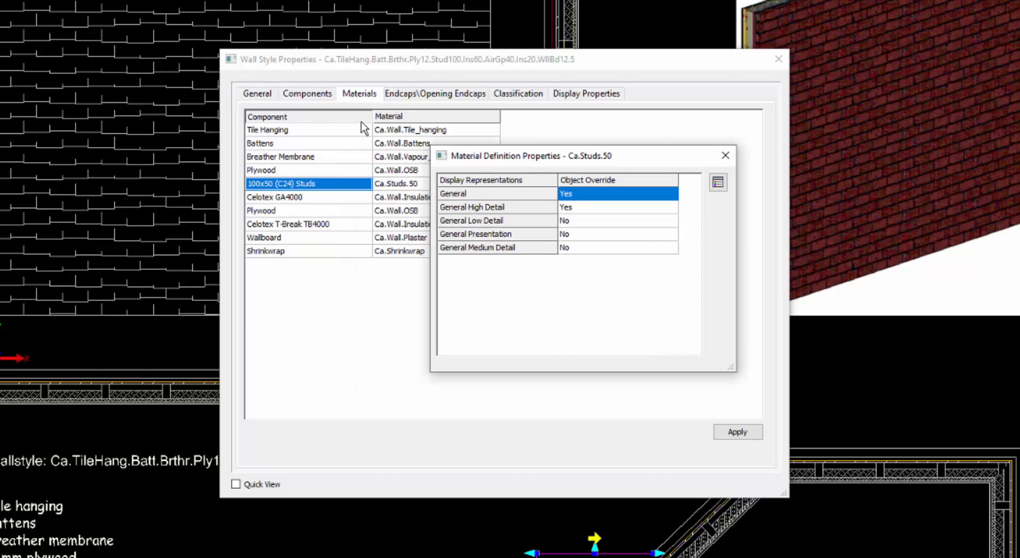
{"action": "mouse_move", "coordinate": [552, 172]}
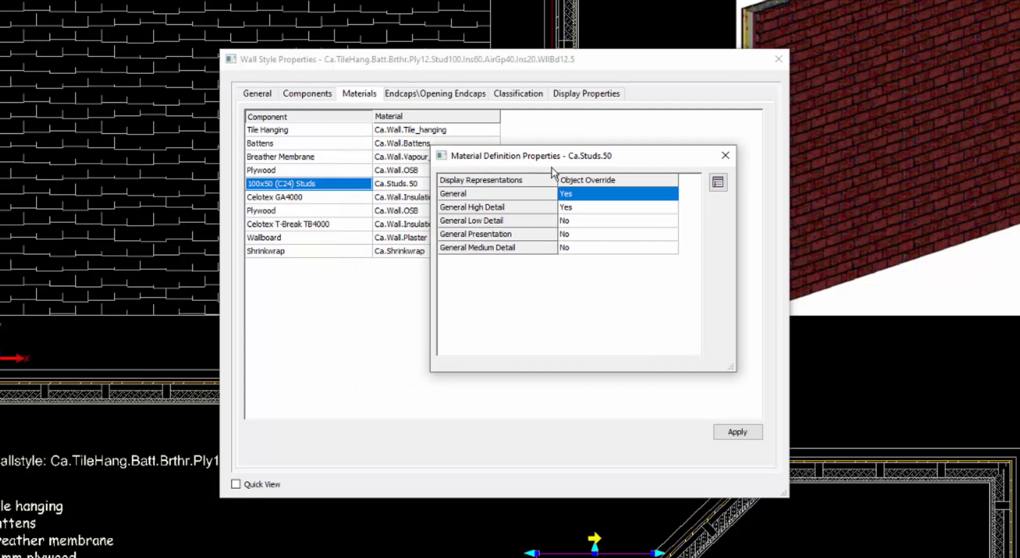
{"action": "mouse_move", "coordinate": [518, 163]}
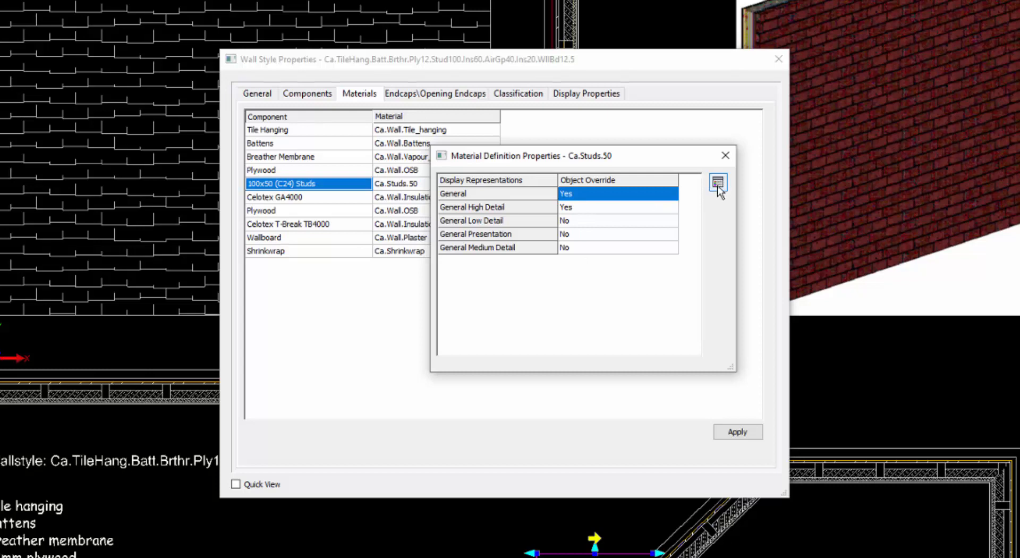
{"action": "left_click", "coordinate": [719, 184]}
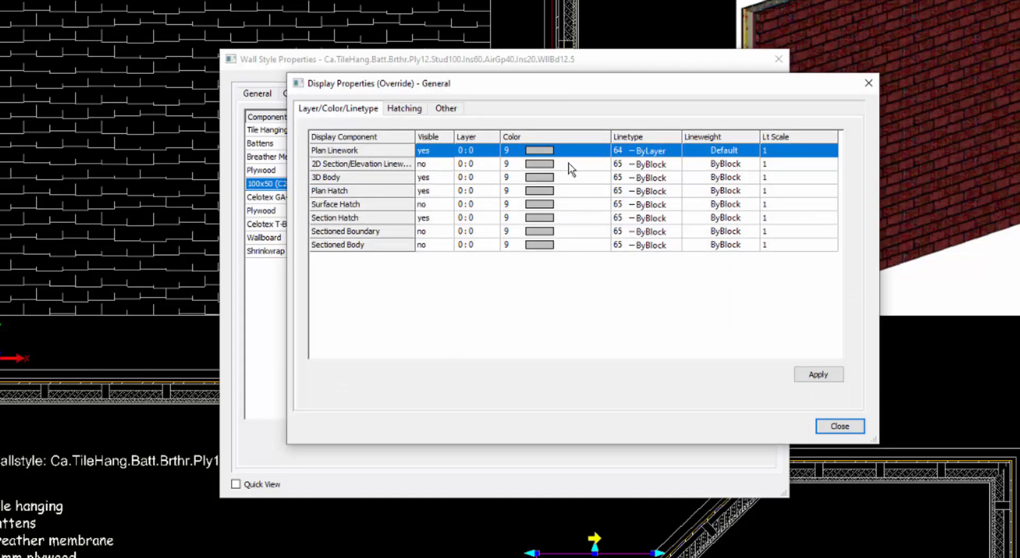
{"action": "left_click", "coordinate": [404, 109]}
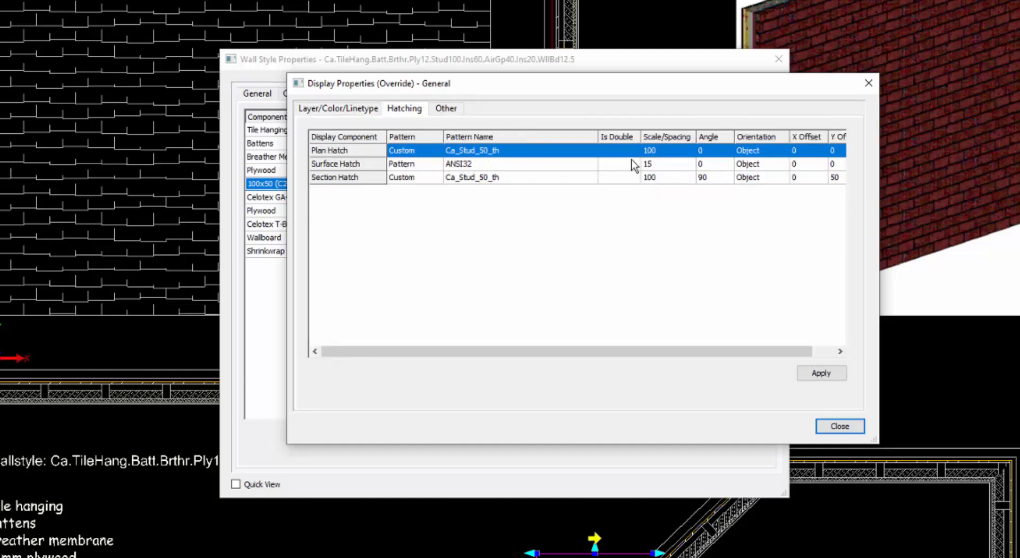
{"action": "mouse_move", "coordinate": [747, 165]}
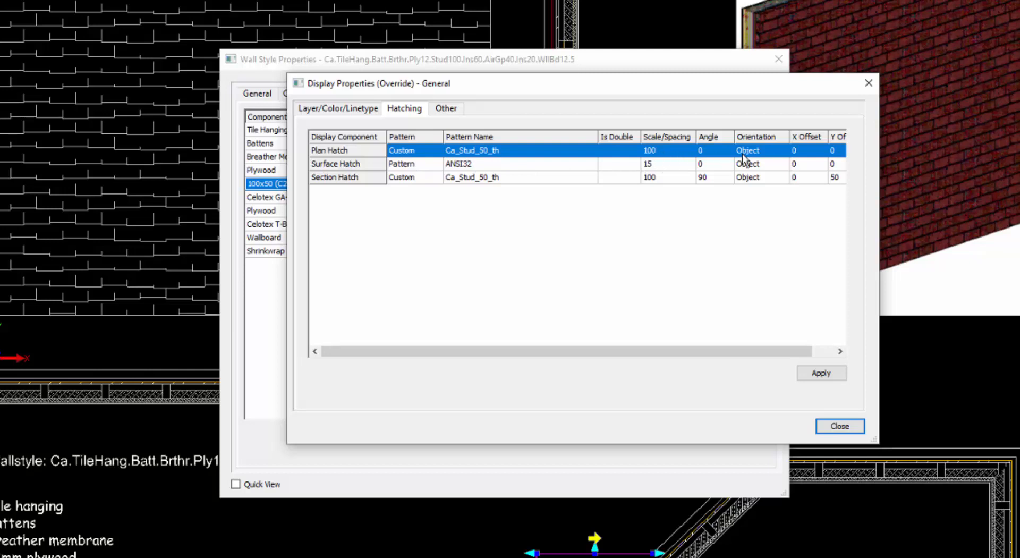
{"action": "mouse_move", "coordinate": [772, 151]}
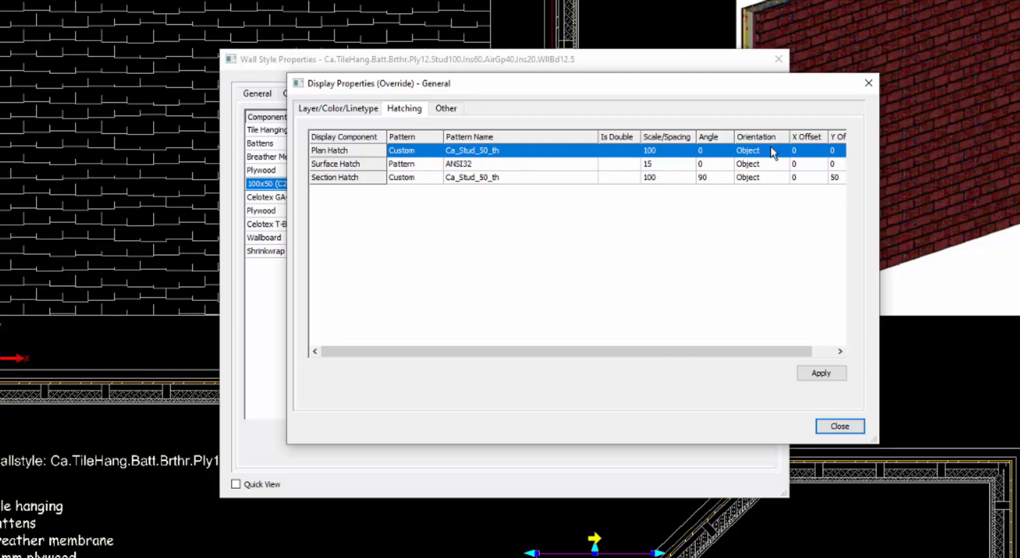
{"action": "mouse_move", "coordinate": [764, 162]}
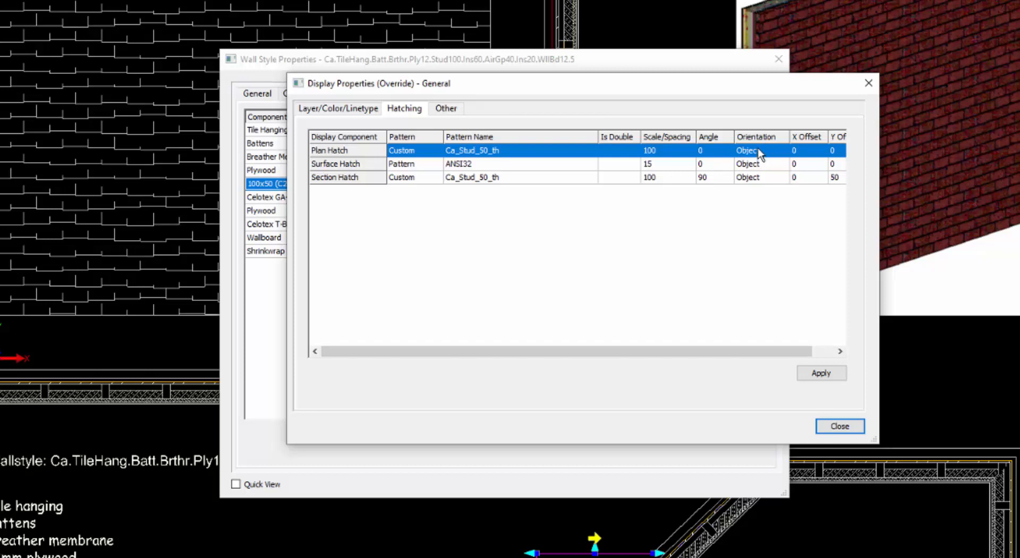
{"action": "mouse_move", "coordinate": [766, 157]}
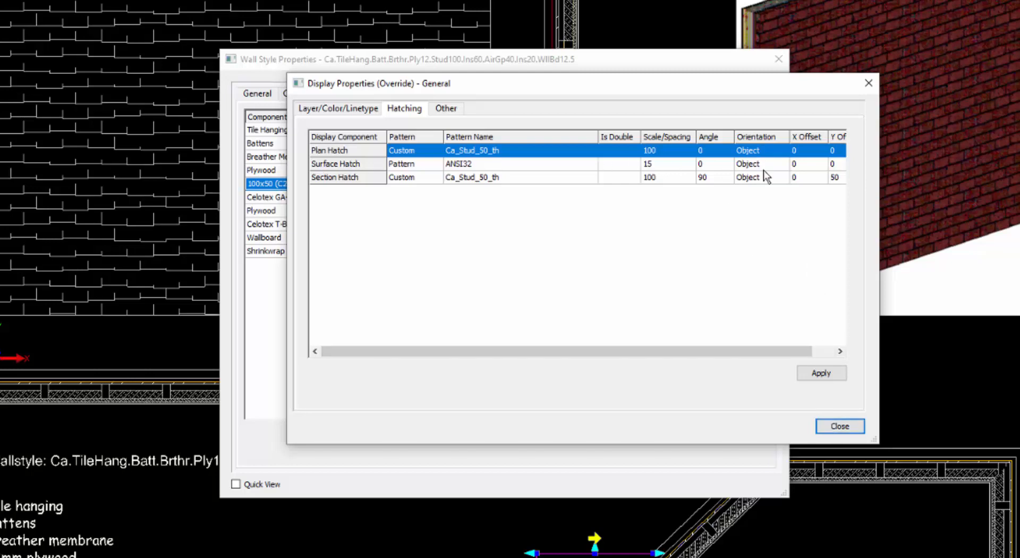
{"action": "mouse_move", "coordinate": [844, 426]}
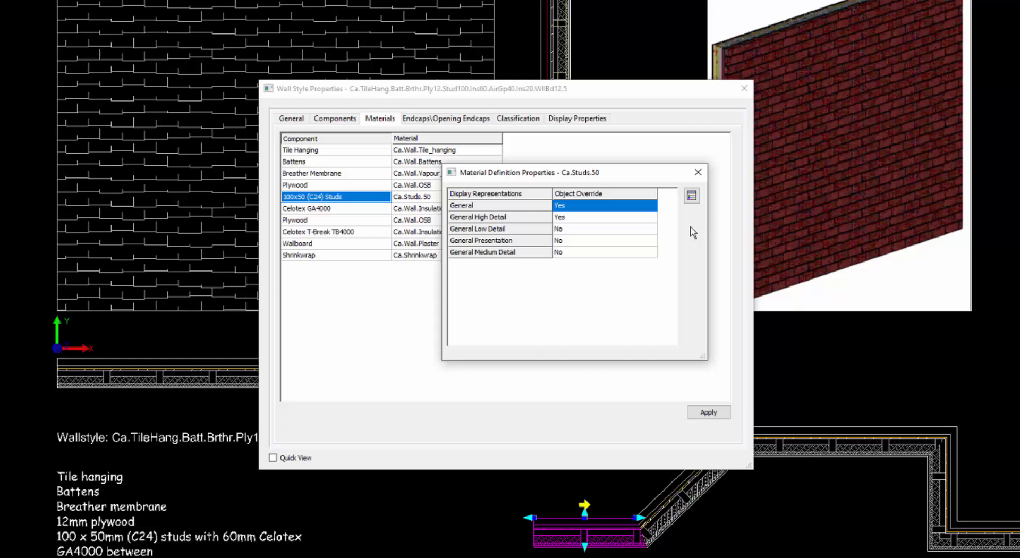
Dismiss the material and wall style dialogs and select the room's right-hand wall.
{"action": "left_click", "coordinate": [697, 172]}
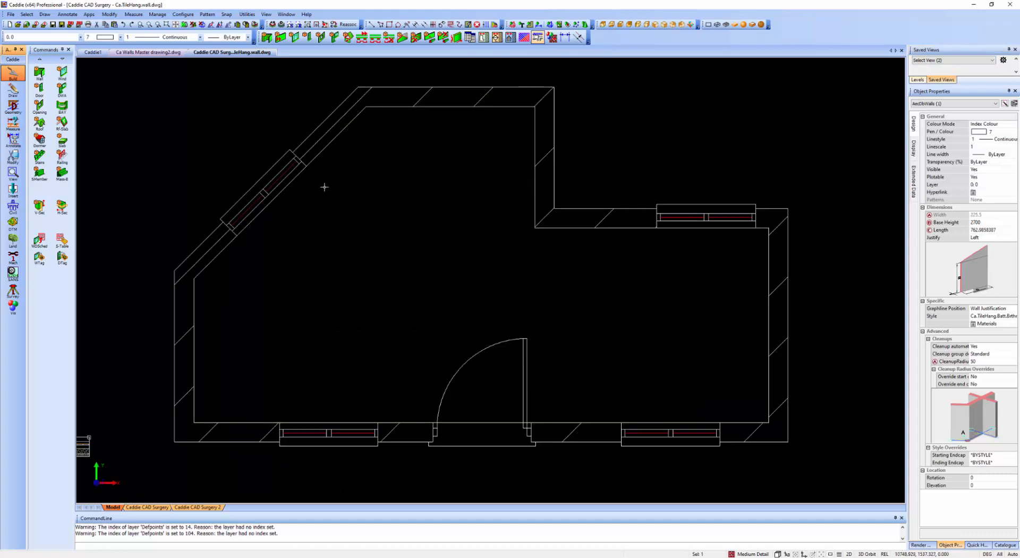
{"action": "mouse_move", "coordinate": [268, 335]}
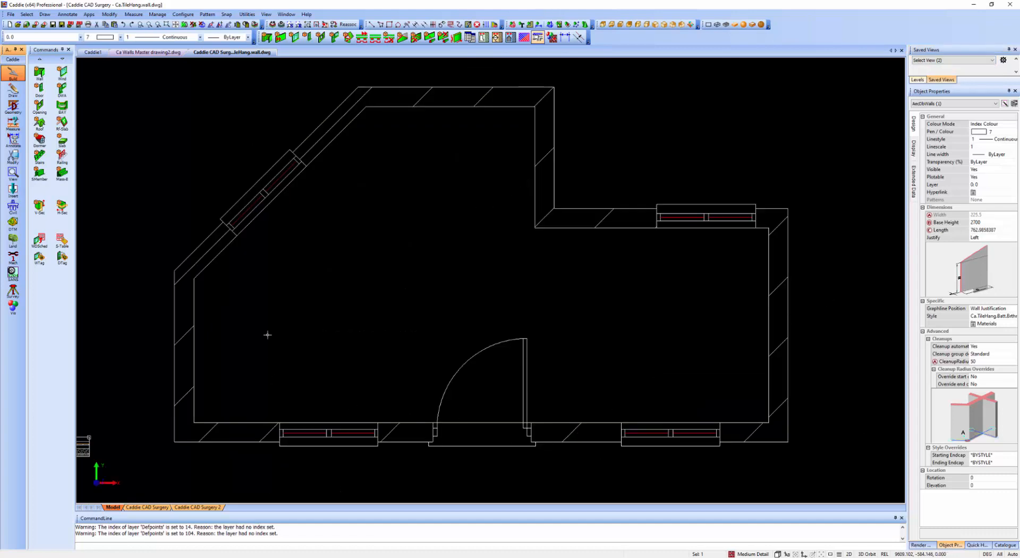
{"action": "mouse_move", "coordinate": [573, 213]}
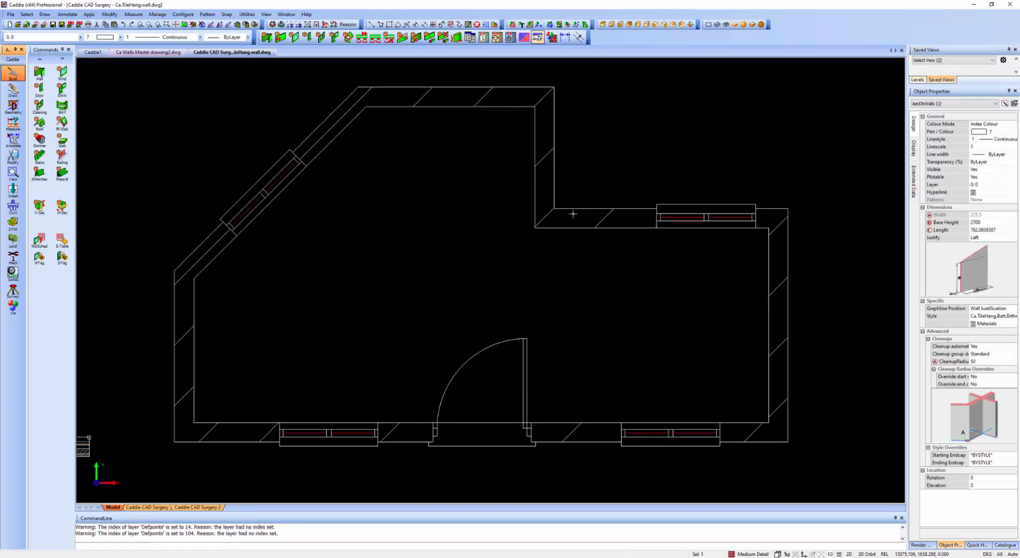
{"action": "left_click", "coordinate": [767, 325]}
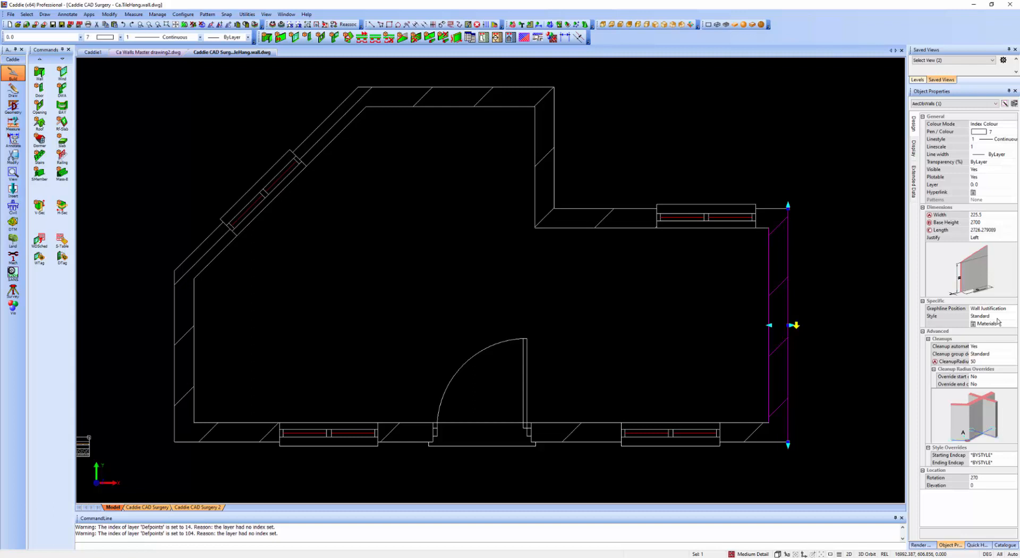
Check the wall's material mapping, then assign Ca.TileHang to all the room's walls.
{"action": "left_click", "coordinate": [988, 324]}
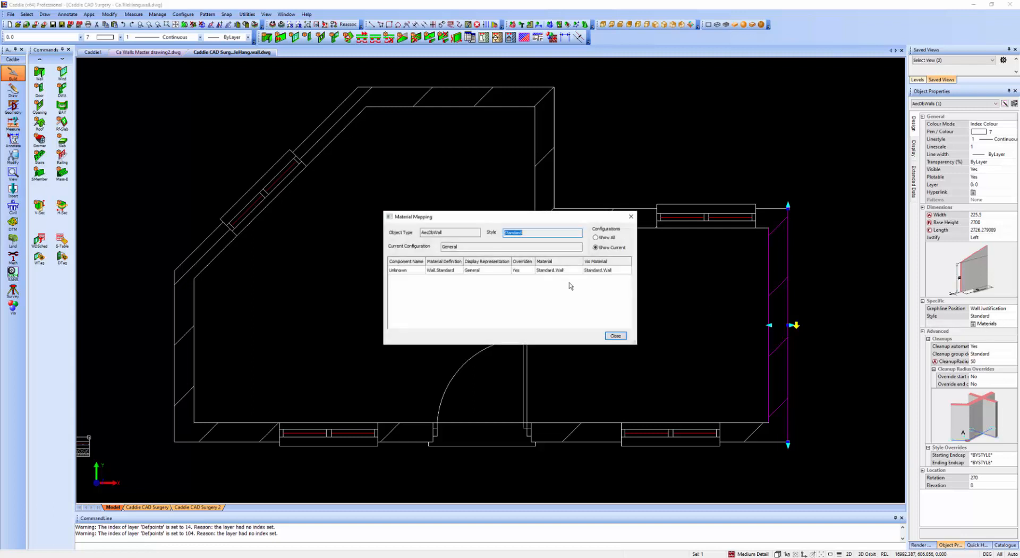
{"action": "left_click", "coordinate": [616, 336]}
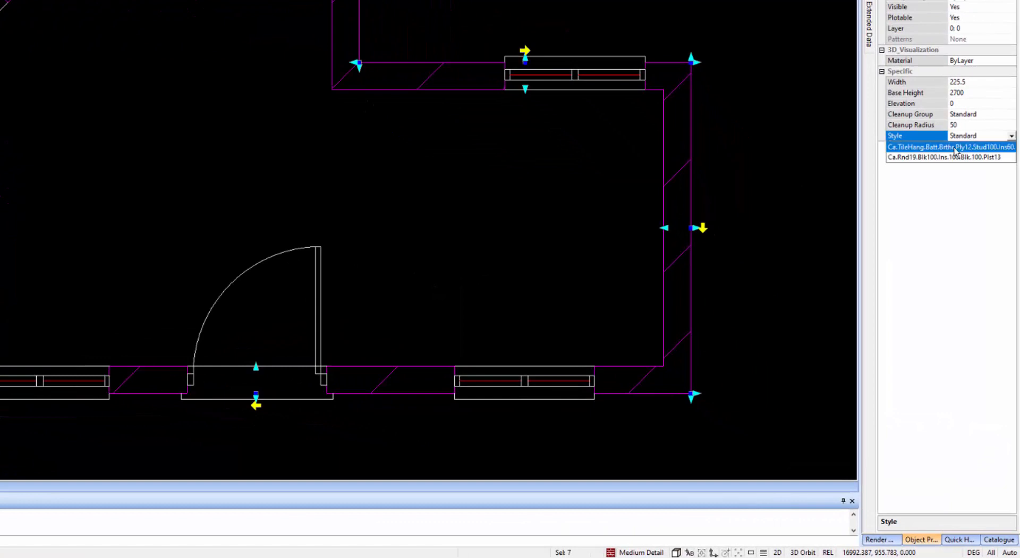
{"action": "left_click", "coordinate": [953, 147]}
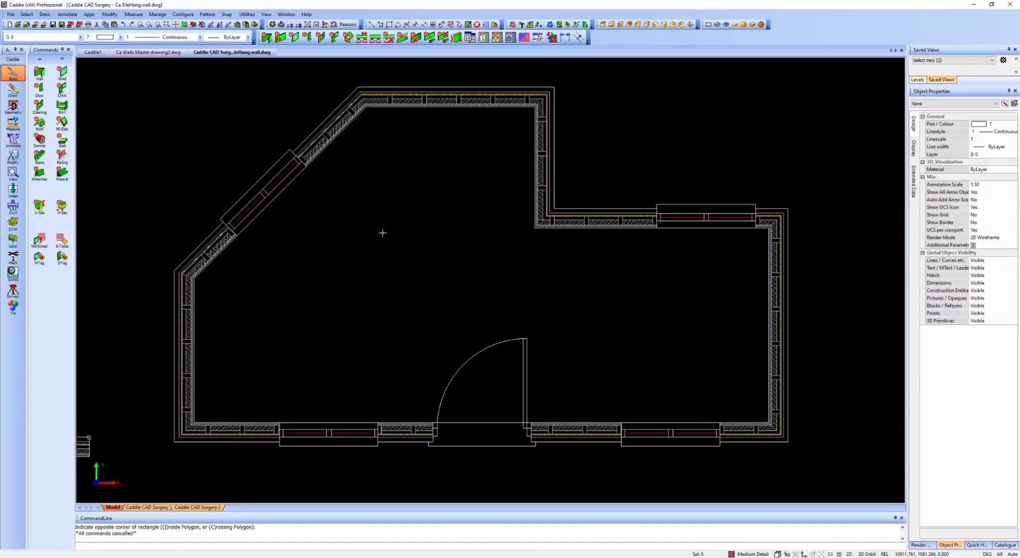
{"action": "mouse_move", "coordinate": [558, 444]}
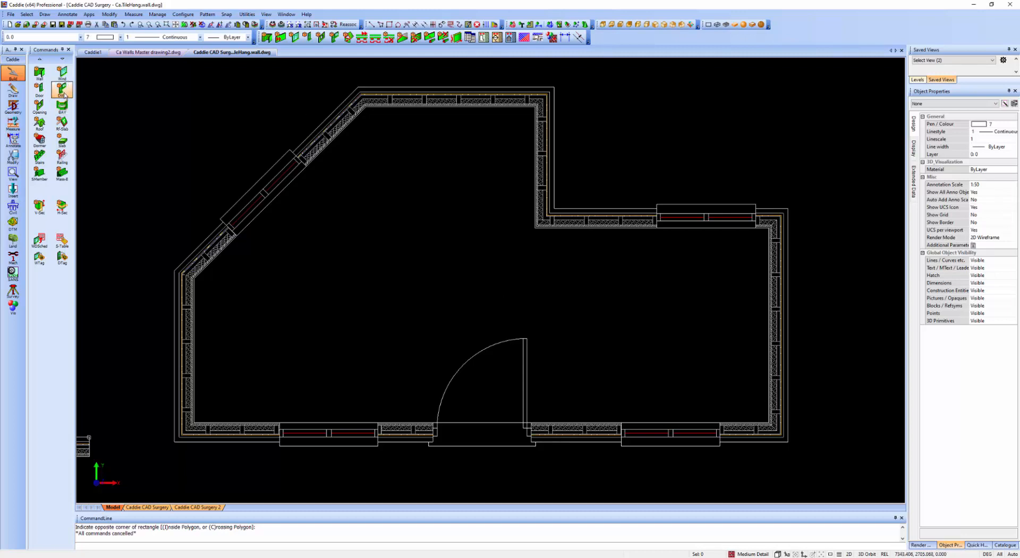
Start a window insertion with the Ca.Window.01 assembly style confirmed.
{"action": "left_click", "coordinate": [61, 90]}
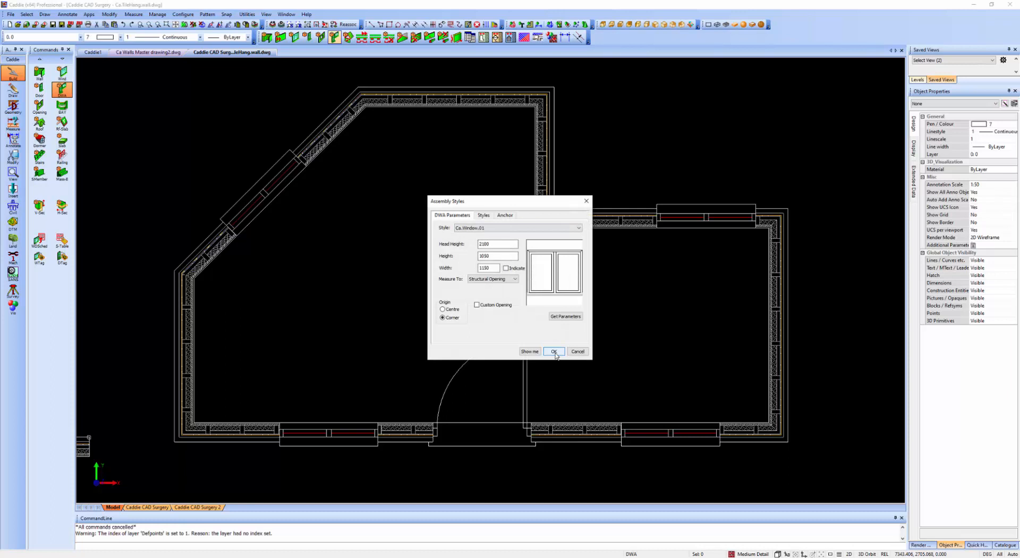
{"action": "left_click", "coordinate": [552, 351]}
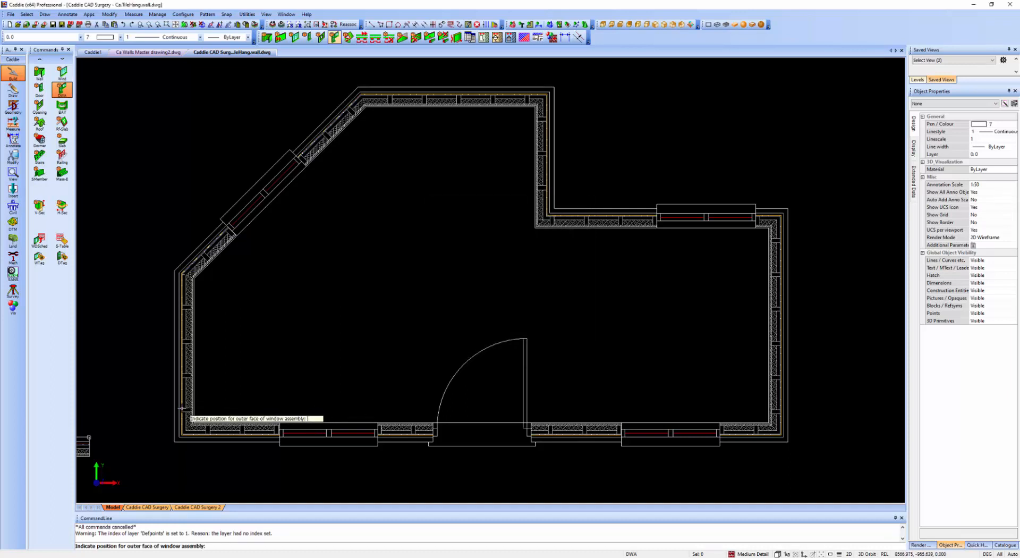